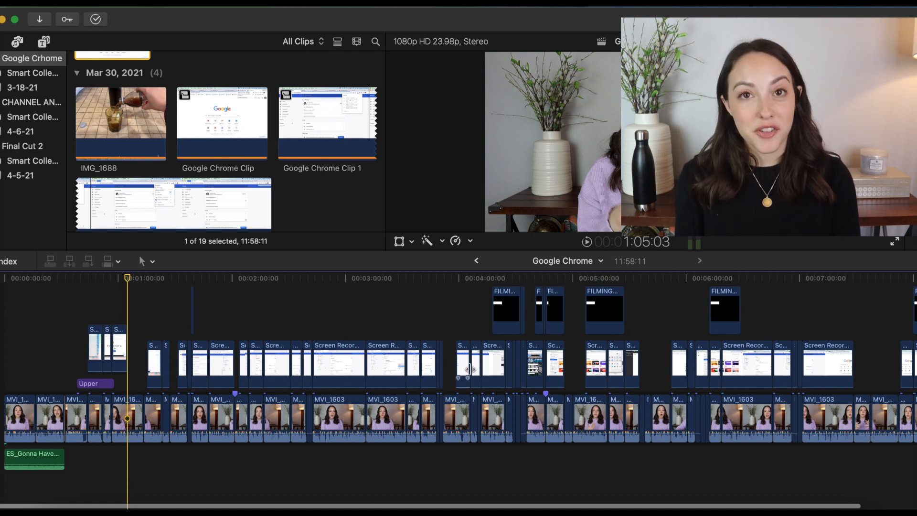
Select the third MVI_1603 talking-head clip at the start of the timeline
{"action": "scroll", "scroll_direction": "right", "scroll_amount": 3}
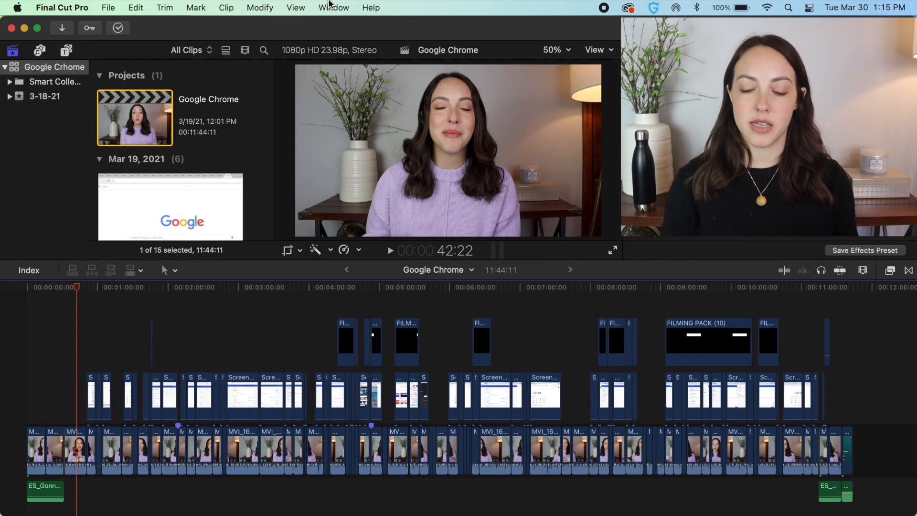
{"action": "left_click", "coordinate": [259, 8]}
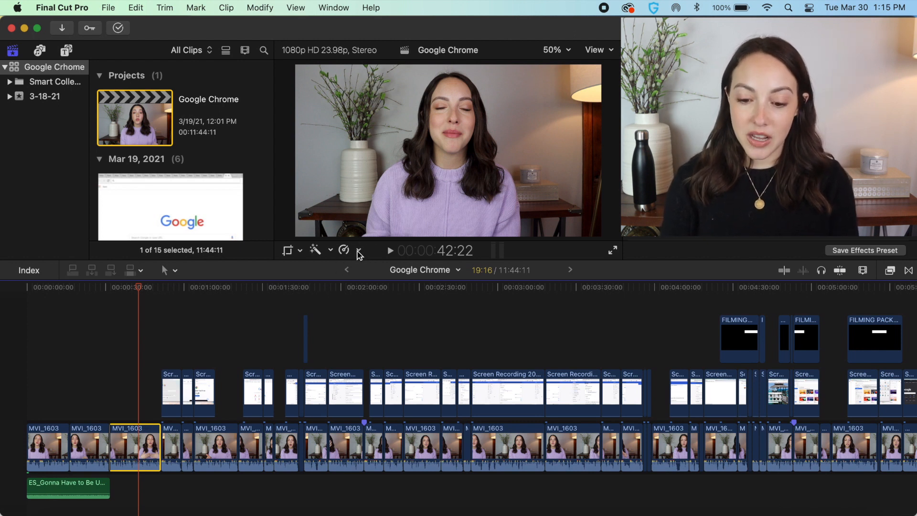
Show the 100% speed bar on the MVI_1603 clip (Cmd+R) and open the Retime menu
{"action": "left_click", "coordinate": [345, 249]}
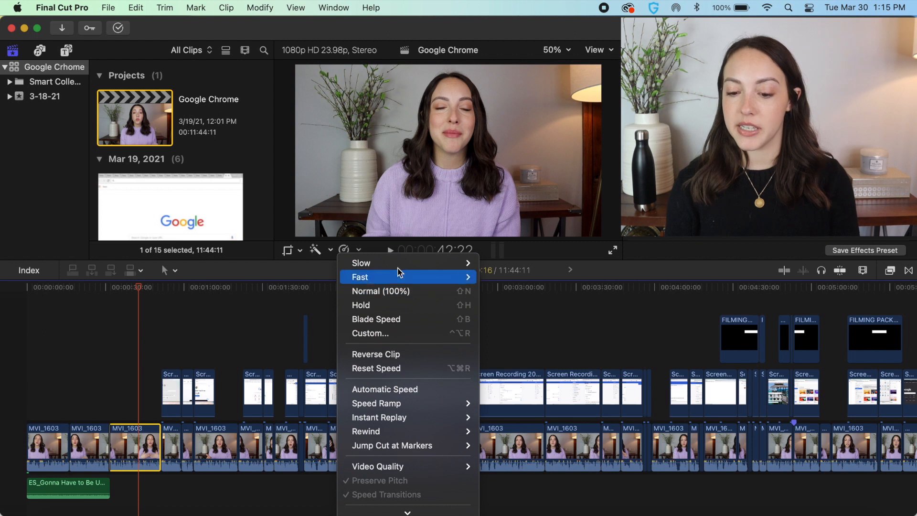
{"action": "mouse_move", "coordinate": [388, 383]}
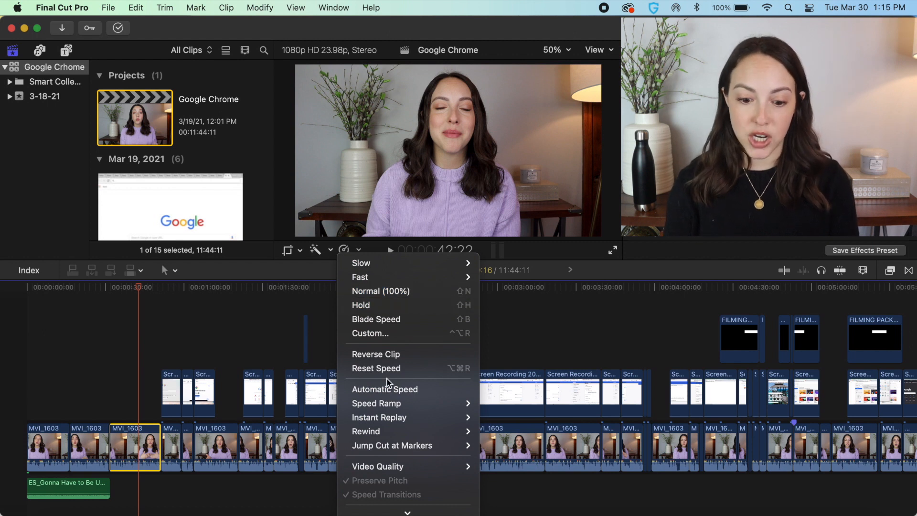
{"action": "key", "text": "cmd+r"}
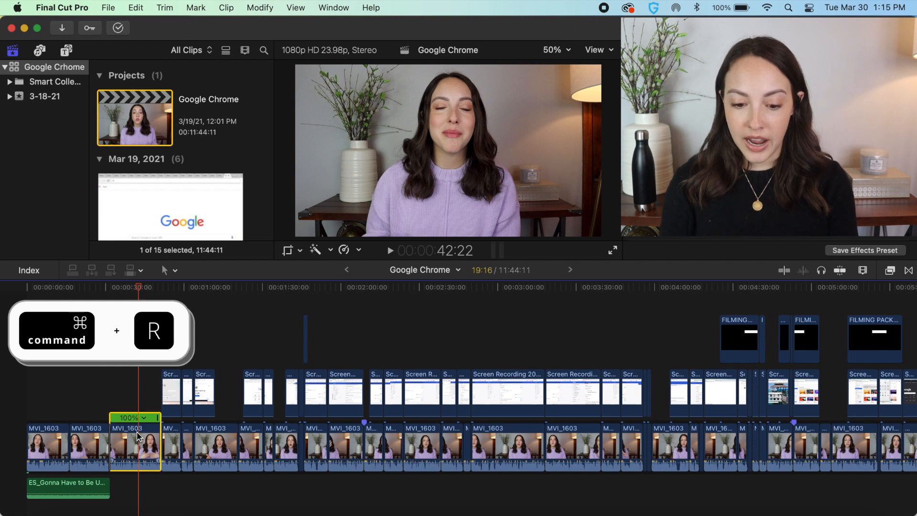
{"action": "left_click", "coordinate": [143, 418]}
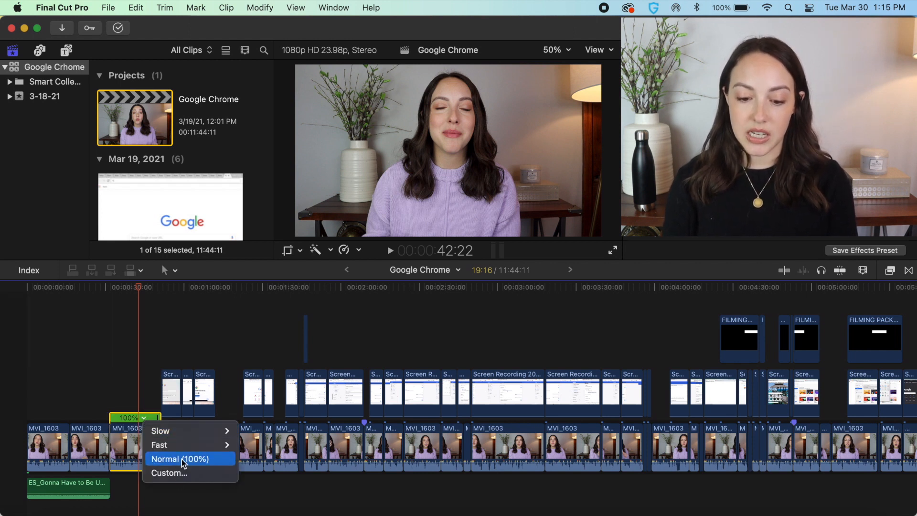
{"action": "mouse_move", "coordinate": [160, 431]}
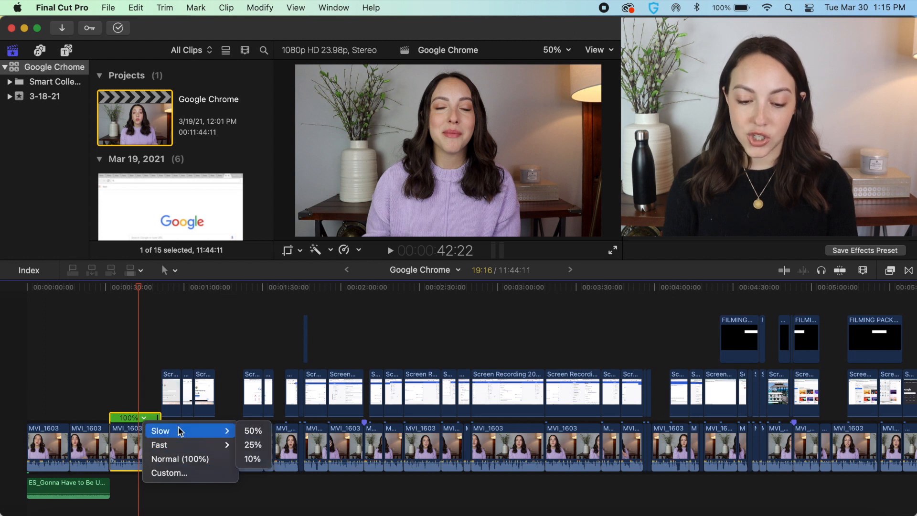
{"action": "mouse_move", "coordinate": [182, 448]}
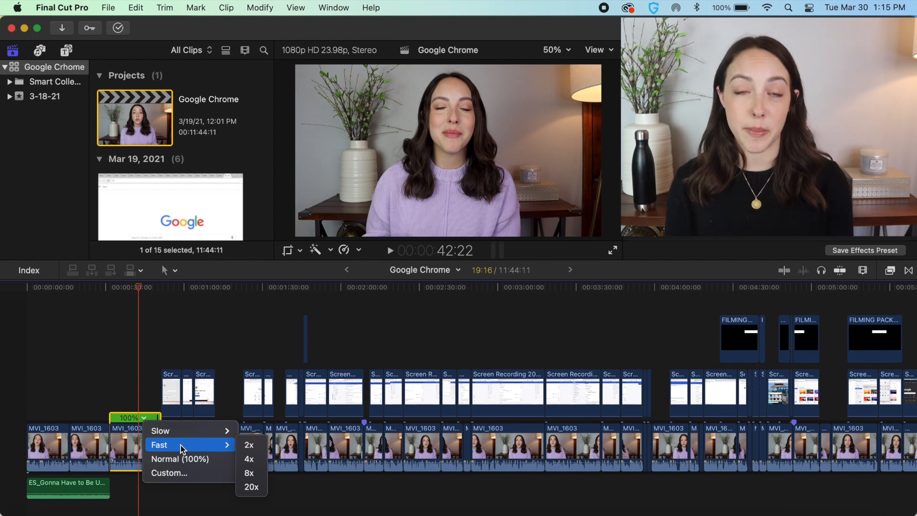
{"action": "left_click", "coordinate": [345, 249]}
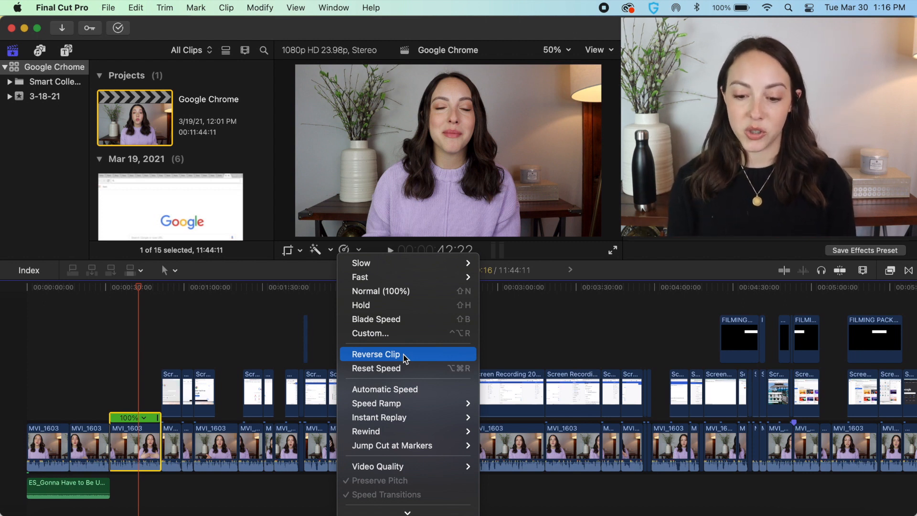
{"action": "left_click", "coordinate": [377, 353]}
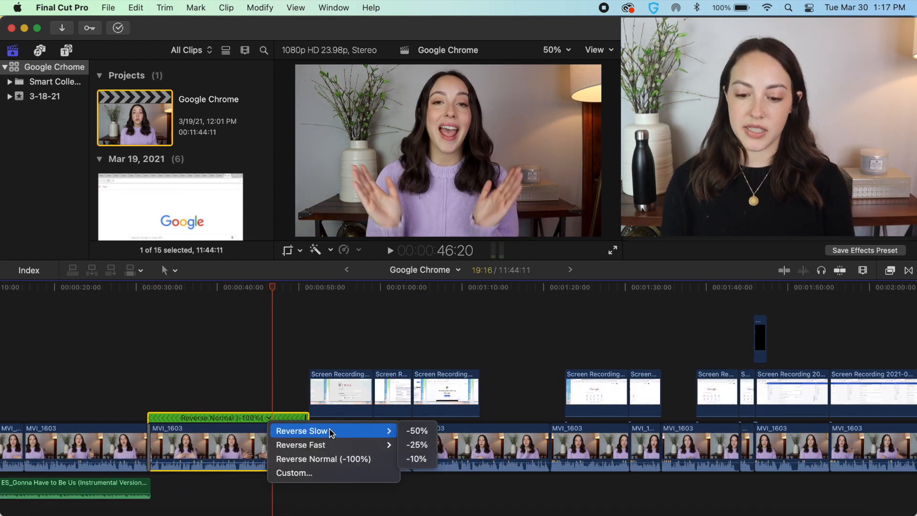
{"action": "mouse_move", "coordinate": [345, 458]}
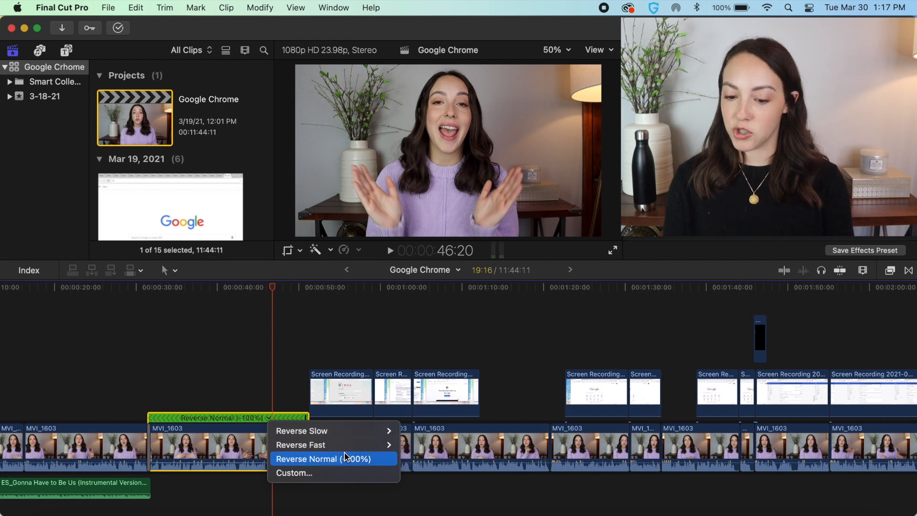
{"action": "mouse_move", "coordinate": [301, 444]}
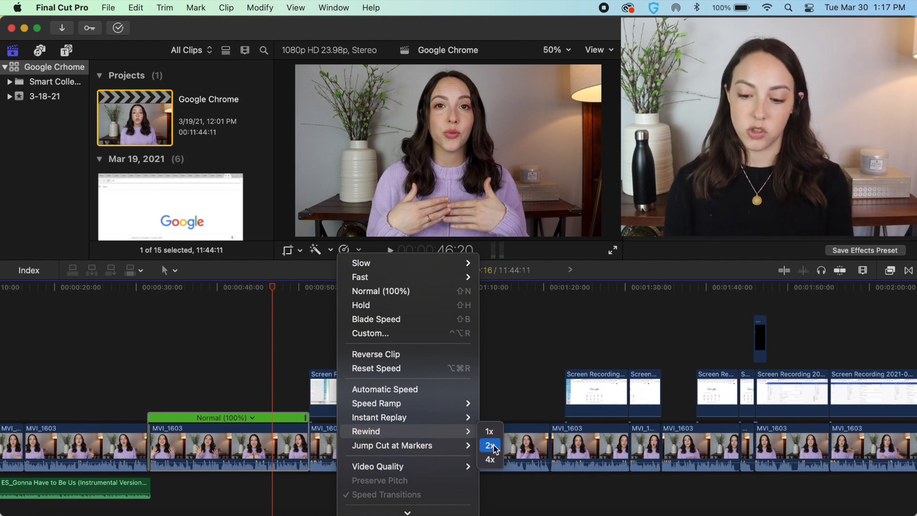
Insert a 2x rewind section into the MVI_1603 clip via Retime > Rewind
{"action": "left_click", "coordinate": [489, 446]}
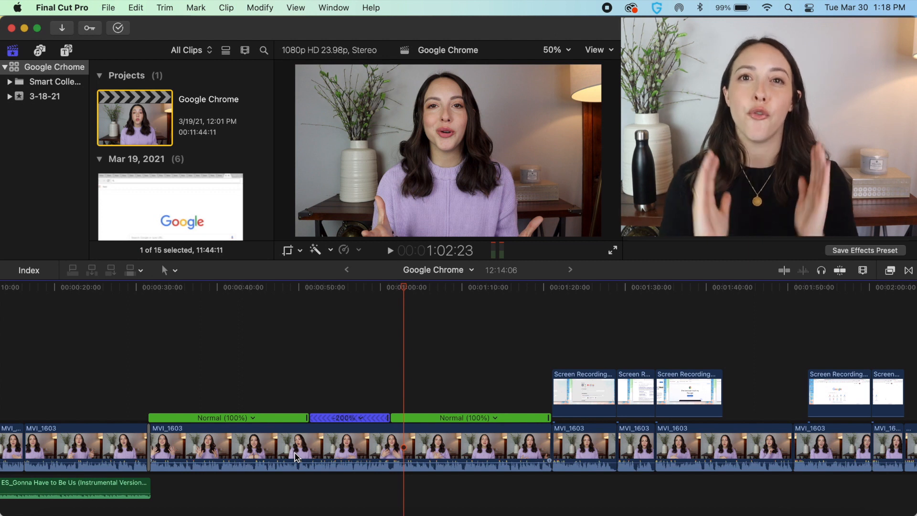
Add a 100% instant replay to the clip, then slow the replayed part to 25%
{"action": "left_click", "coordinate": [344, 250]}
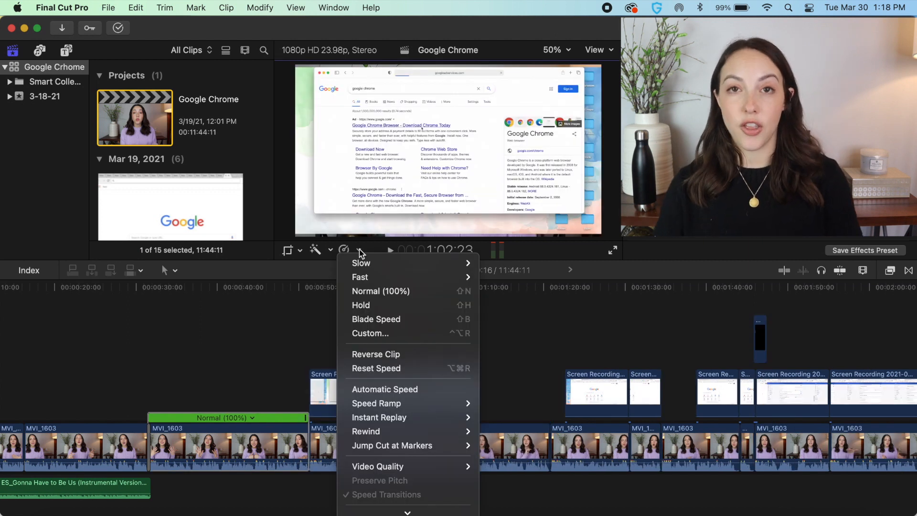
{"action": "mouse_move", "coordinate": [379, 417]}
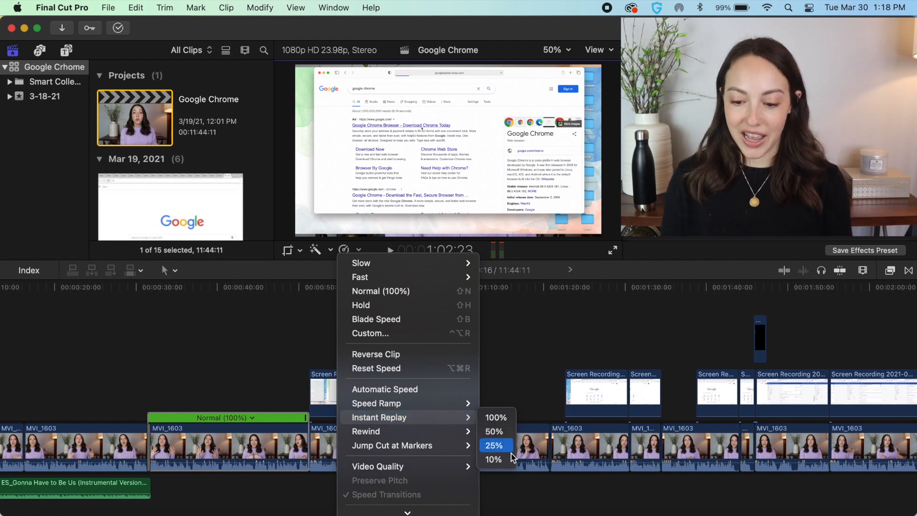
{"action": "mouse_move", "coordinate": [496, 418]}
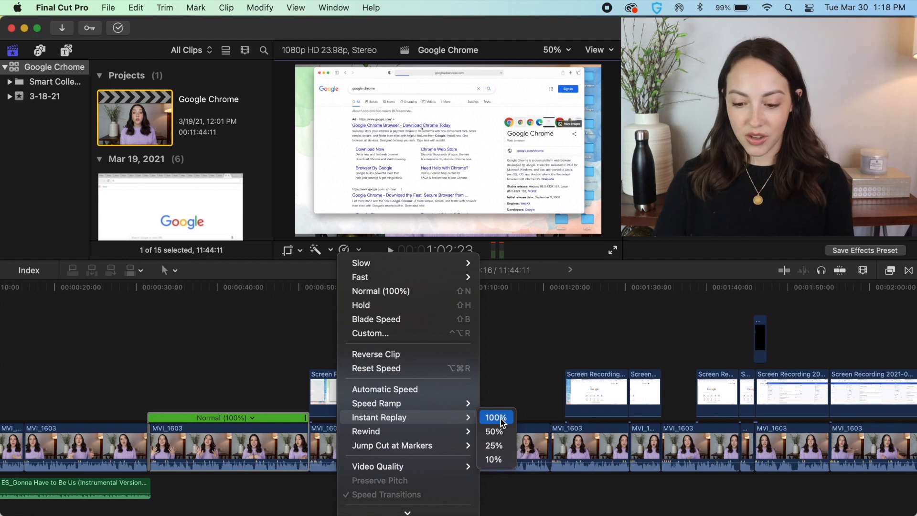
{"action": "left_click", "coordinate": [493, 417]}
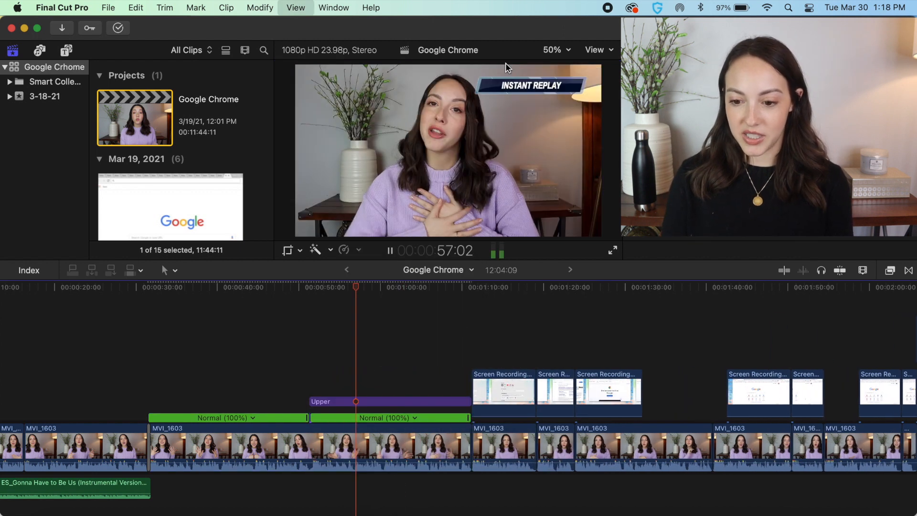
{"action": "left_click", "coordinate": [415, 418]}
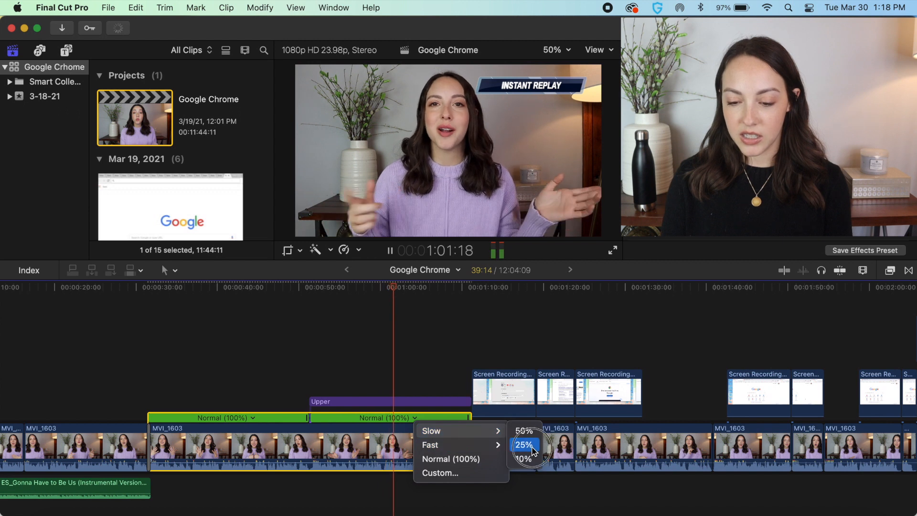
{"action": "left_click", "coordinate": [524, 444]}
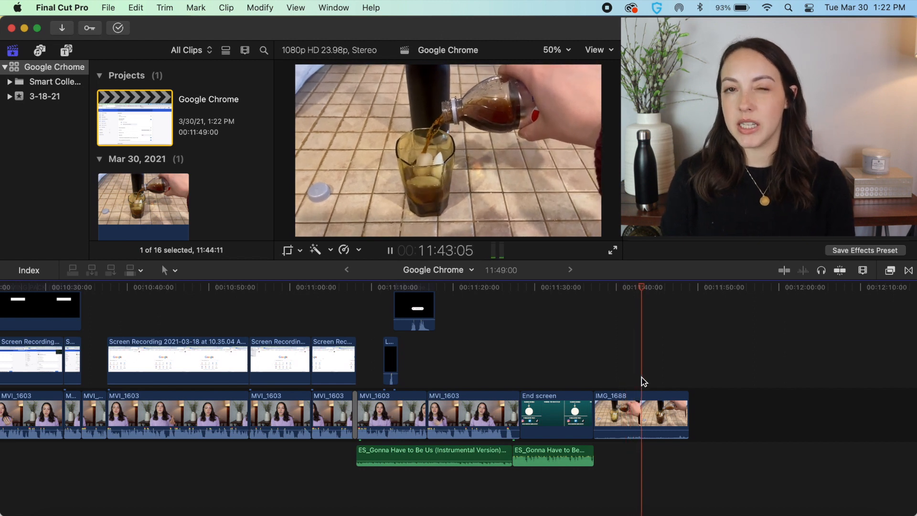
Retime the IMG_1688 pouring clip to Slow 50%
{"action": "left_click", "coordinate": [640, 416]}
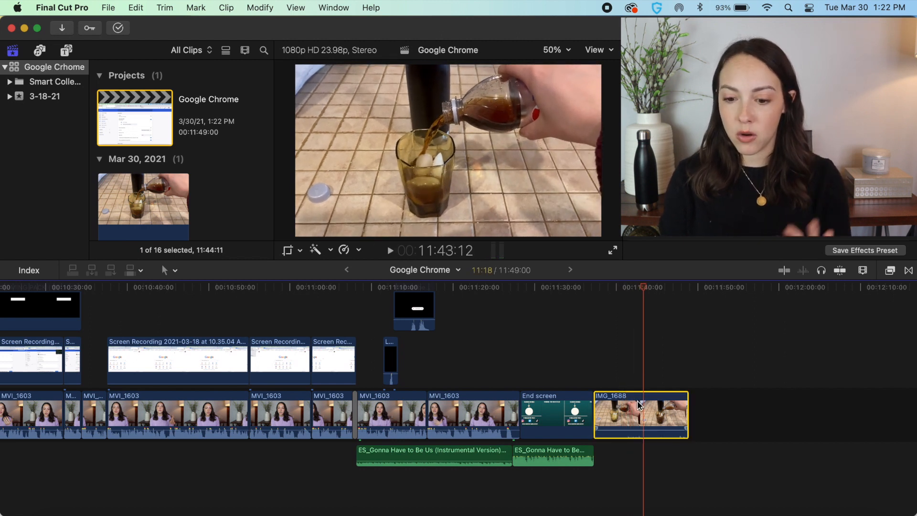
{"action": "left_click", "coordinate": [344, 249]}
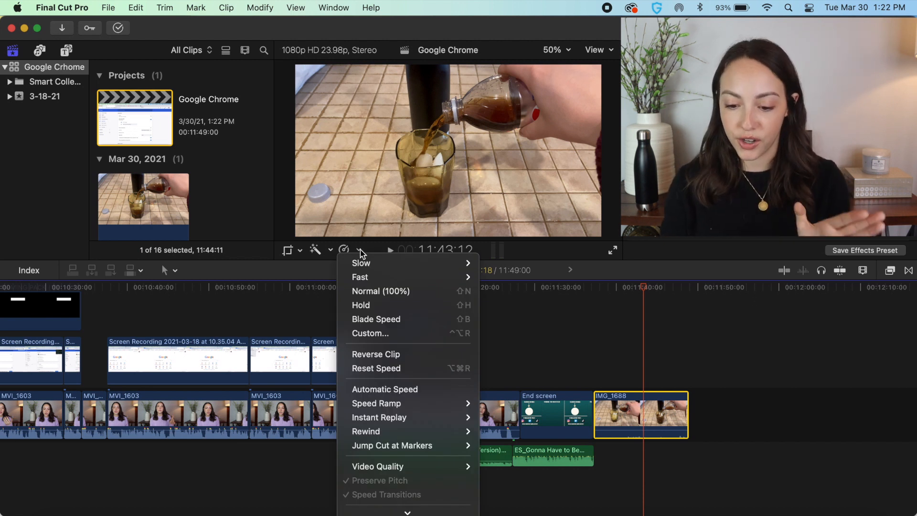
{"action": "mouse_move", "coordinate": [411, 263]}
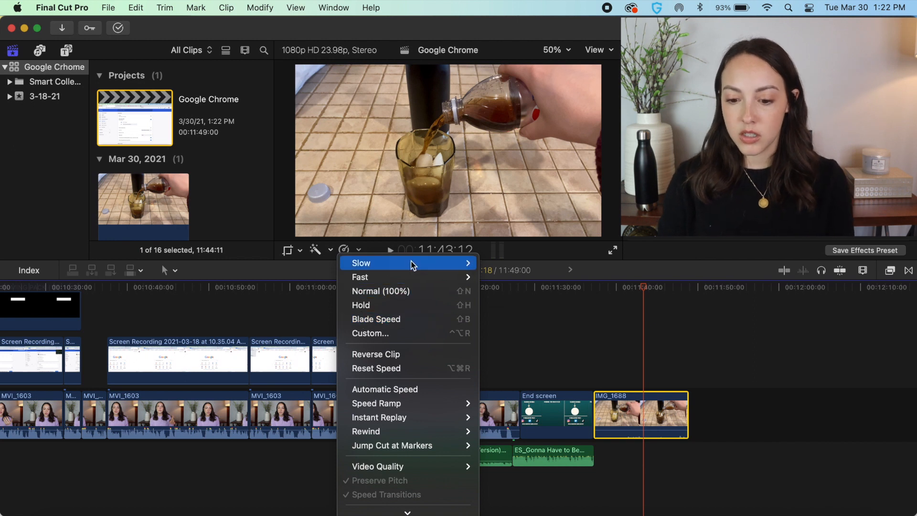
{"action": "left_click", "coordinate": [361, 263]}
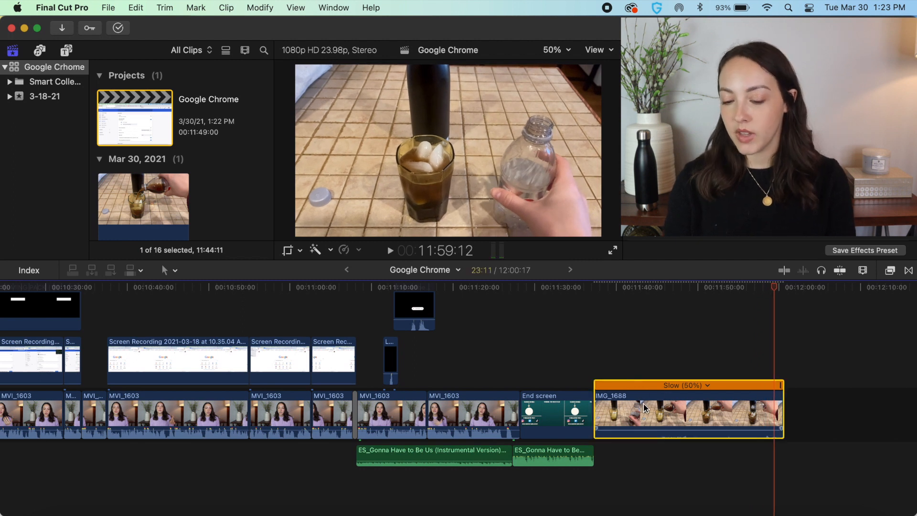
Set the slowed IMG_1688 clip's video quality to Optical Flow
{"action": "left_click", "coordinate": [344, 250]}
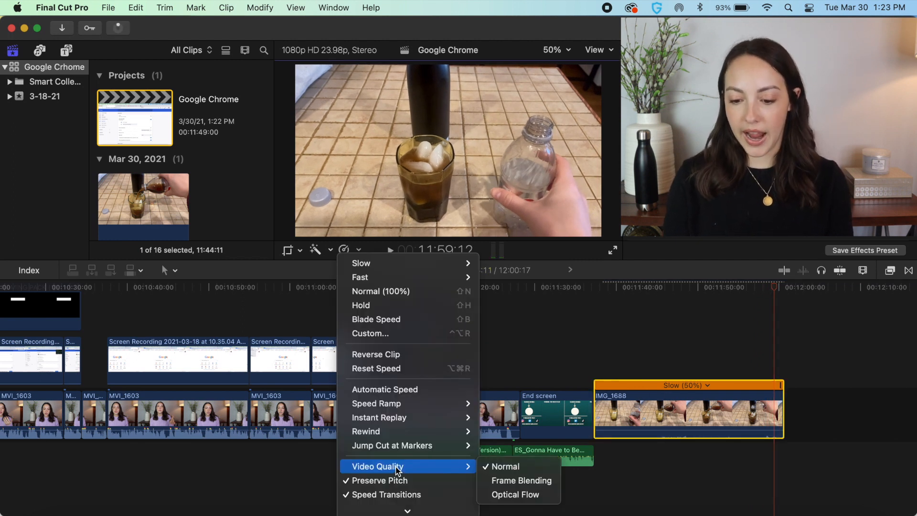
{"action": "mouse_move", "coordinate": [519, 494]}
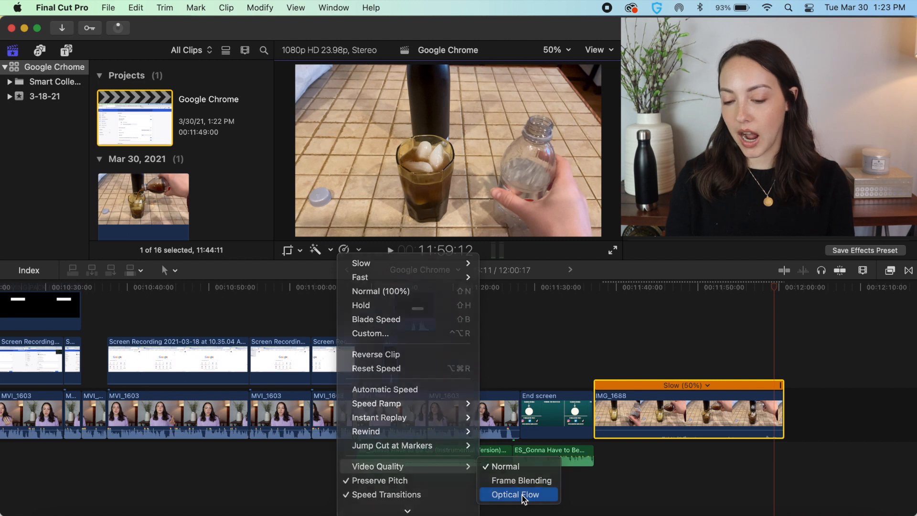
{"action": "left_click", "coordinate": [515, 494]}
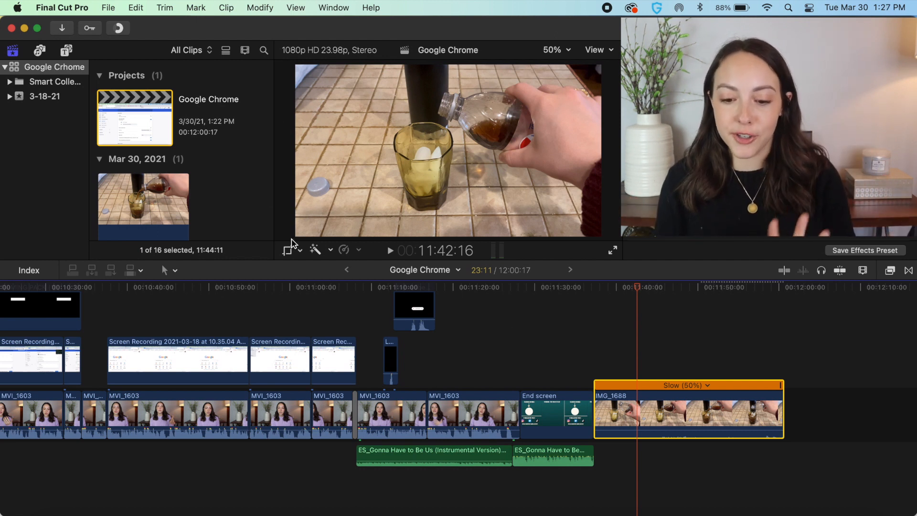
{"action": "left_click", "coordinate": [291, 249]}
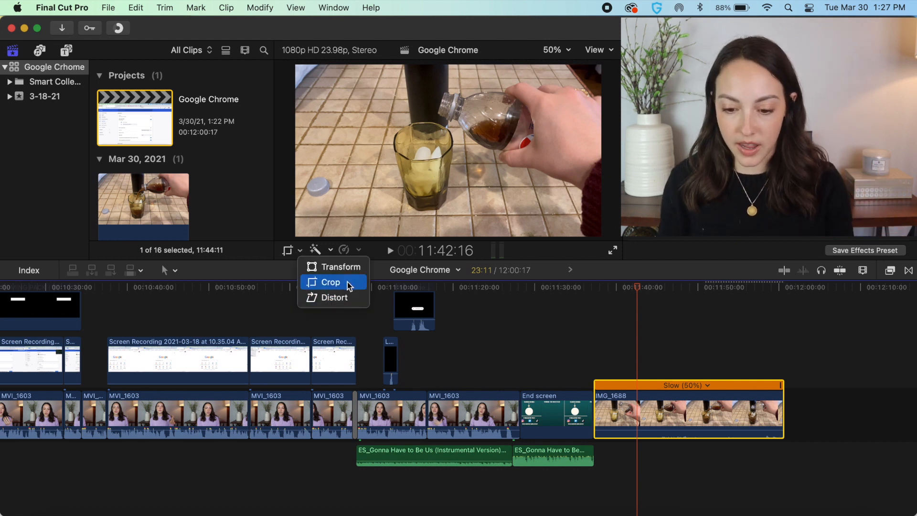
Enable Ken Burns cropping on the pouring clip, rough in the start frame and preview the move
{"action": "left_click", "coordinate": [332, 281]}
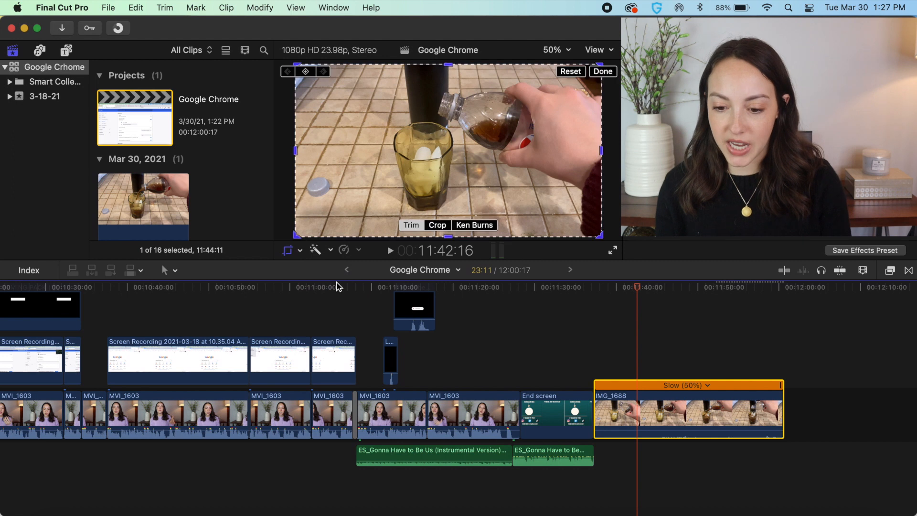
{"action": "left_click", "coordinate": [474, 226]}
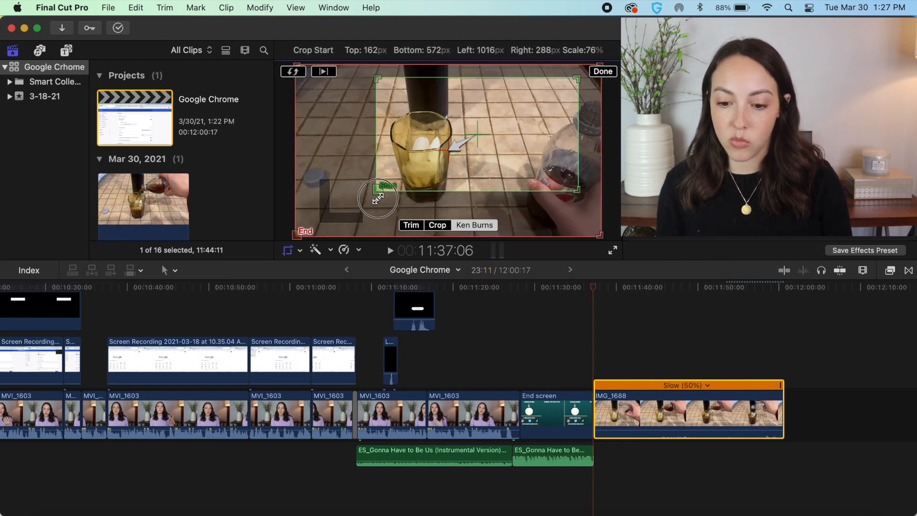
{"action": "left_click_drag", "start_coordinate": [379, 187], "coordinate": [437, 149]}
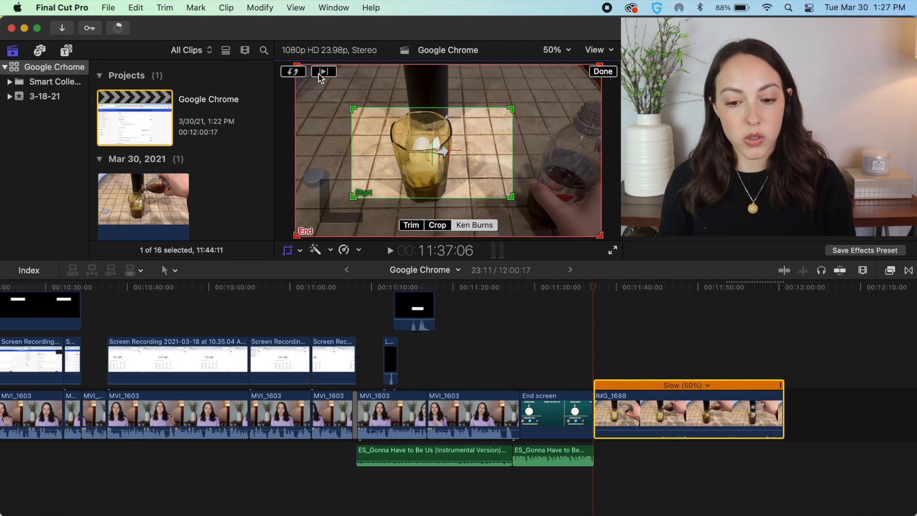
{"action": "left_click", "coordinate": [603, 72]}
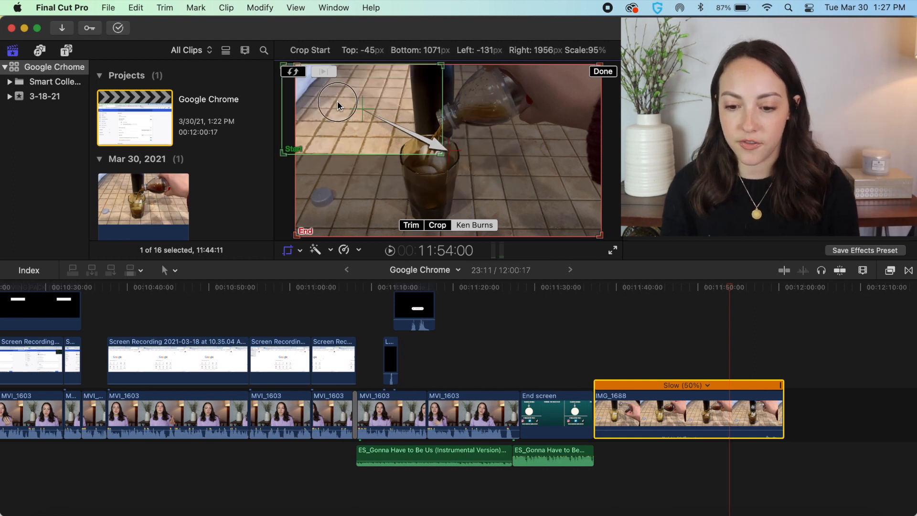
Refine the Ken Burns start rectangle to frame tightly on the glass
{"action": "left_click_drag", "start_coordinate": [336, 104], "coordinate": [459, 175]}
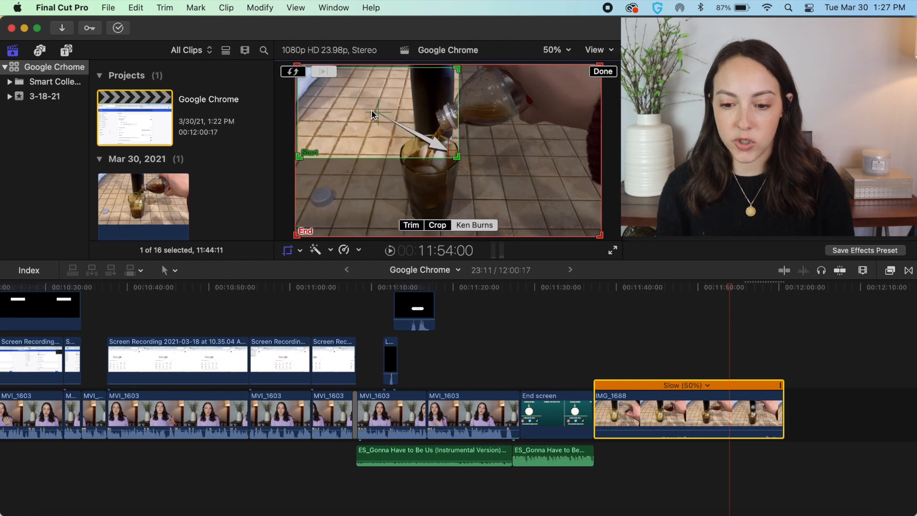
{"action": "left_click_drag", "start_coordinate": [374, 113], "coordinate": [471, 100]}
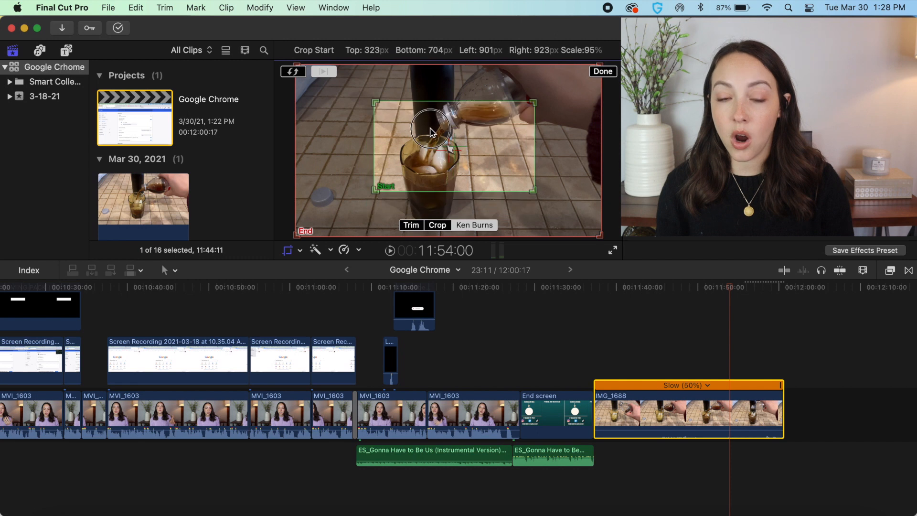
{"action": "left_click_drag", "start_coordinate": [432, 132], "coordinate": [420, 173]}
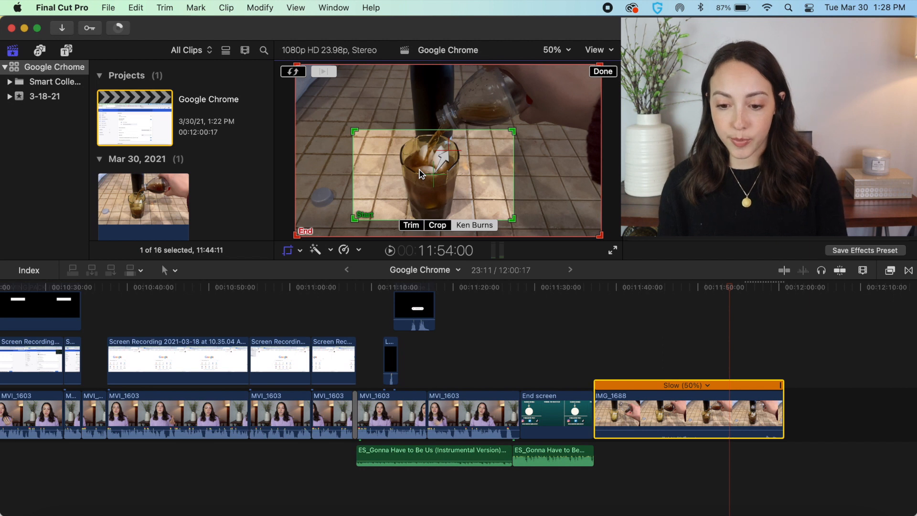
{"action": "left_click_drag", "start_coordinate": [355, 132], "coordinate": [332, 115]}
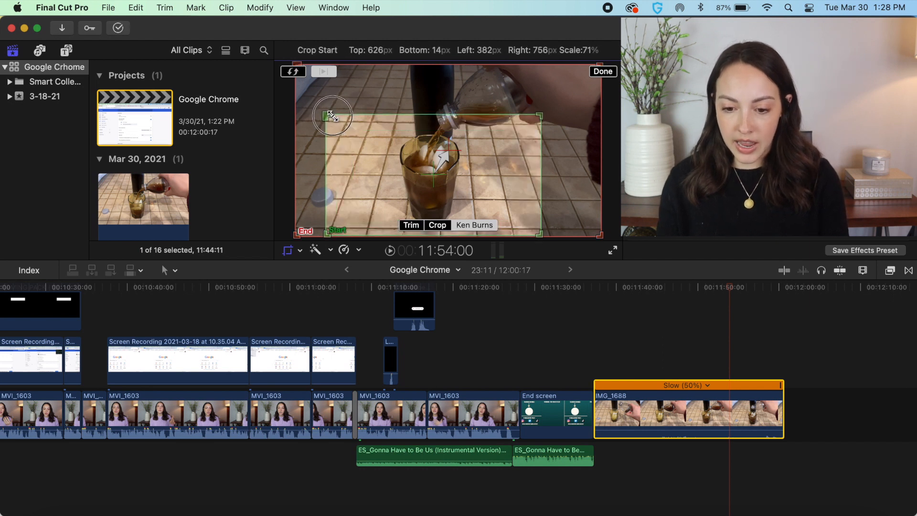
{"action": "left_click_drag", "start_coordinate": [331, 115], "coordinate": [341, 126]}
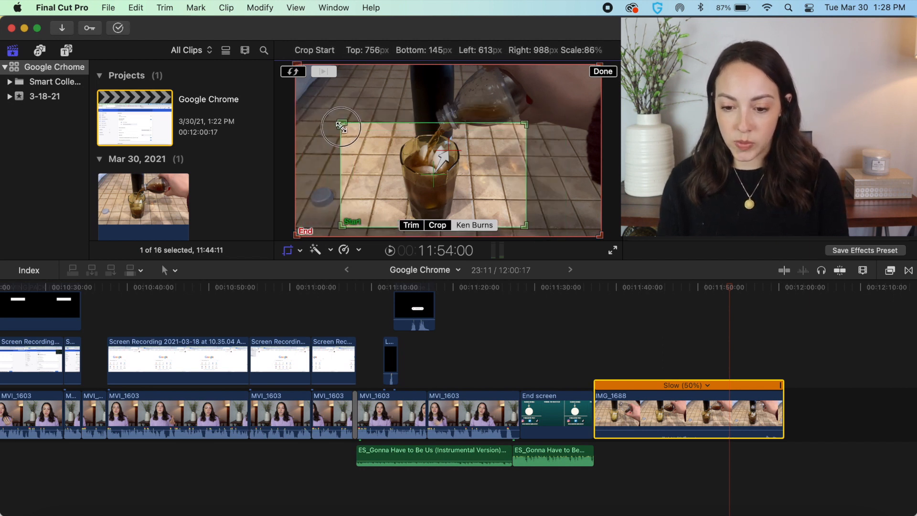
{"action": "left_click_drag", "start_coordinate": [341, 124], "coordinate": [347, 130]}
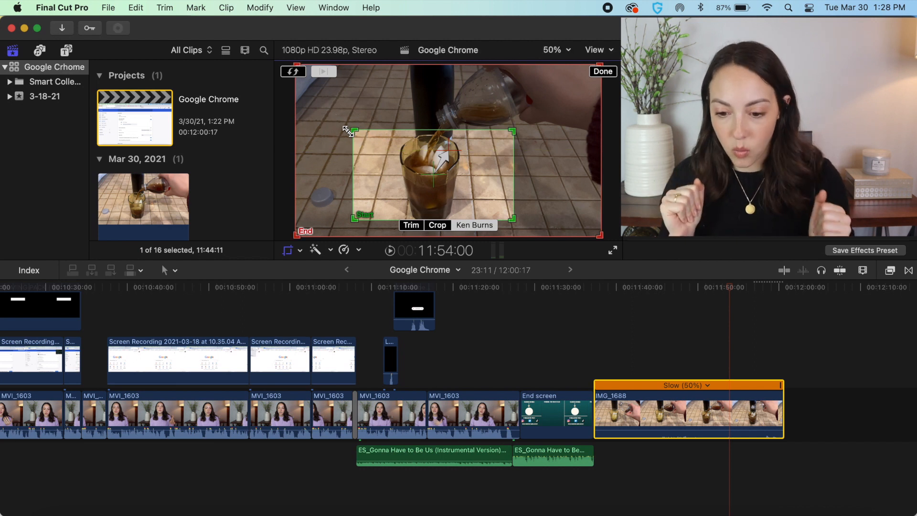
{"action": "left_click_drag", "start_coordinate": [350, 129], "coordinate": [327, 110]}
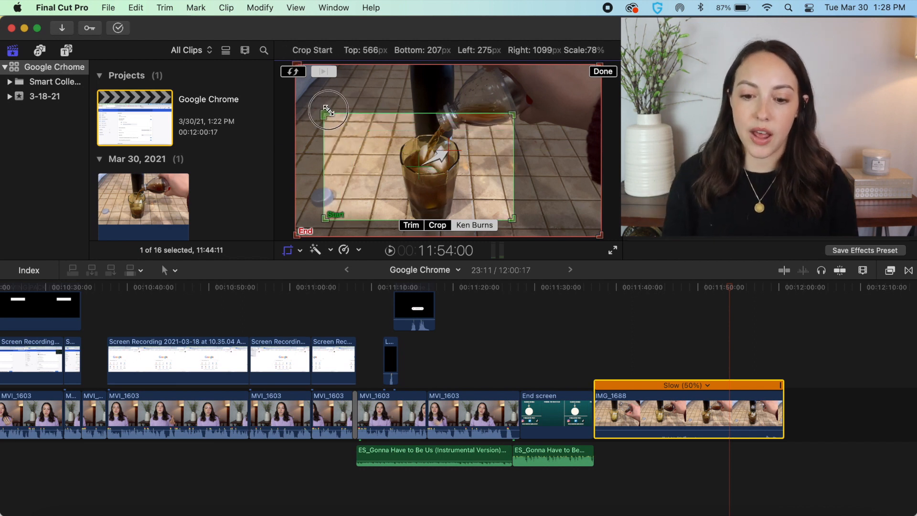
{"action": "left_click_drag", "start_coordinate": [326, 110], "coordinate": [441, 149]}
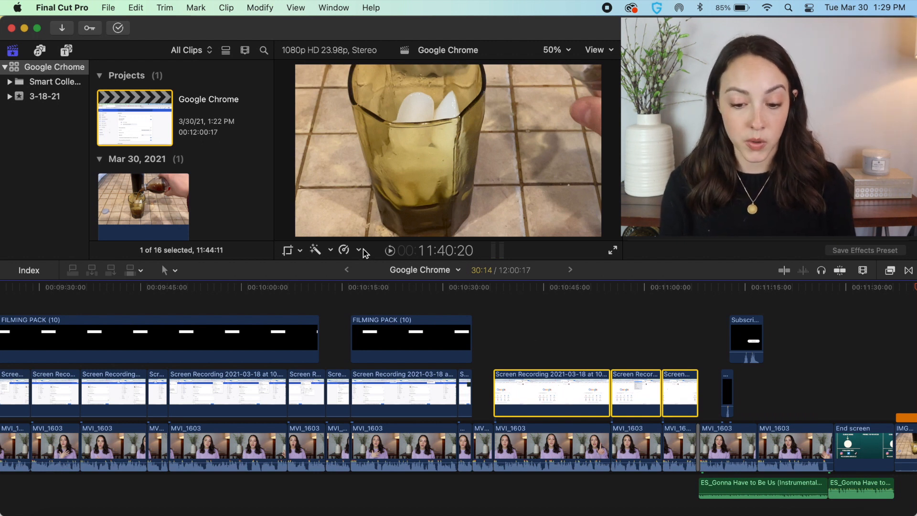
Set the three screen-recording clips to Fast 4x, then back to Normal 100%
{"action": "left_click", "coordinate": [345, 250]}
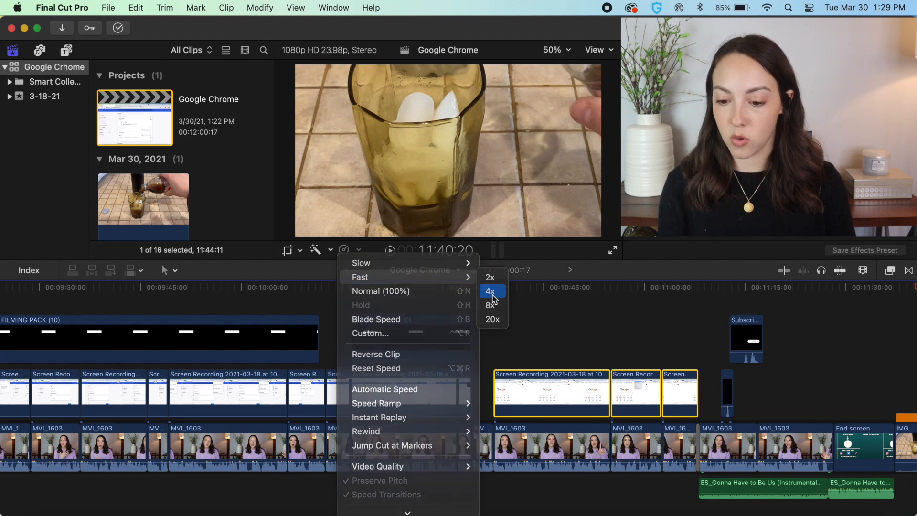
{"action": "left_click", "coordinate": [490, 291]}
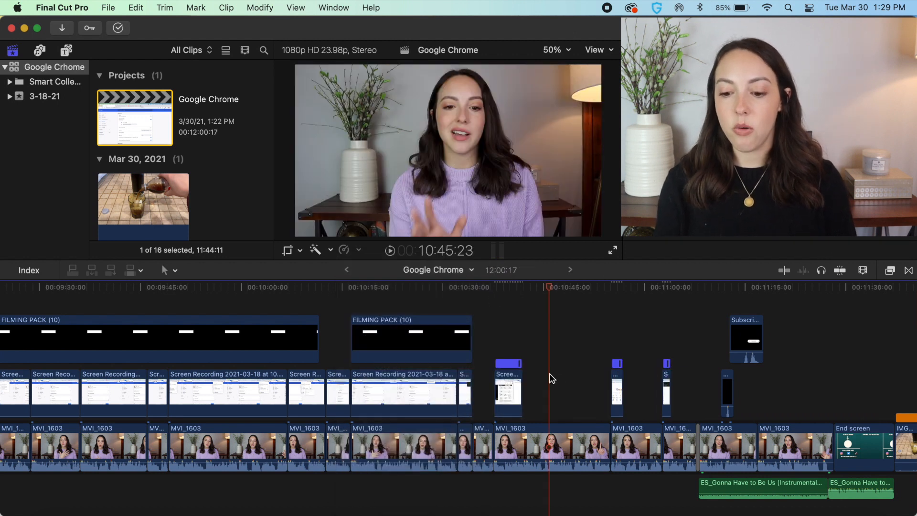
{"action": "left_click", "coordinate": [616, 389]}
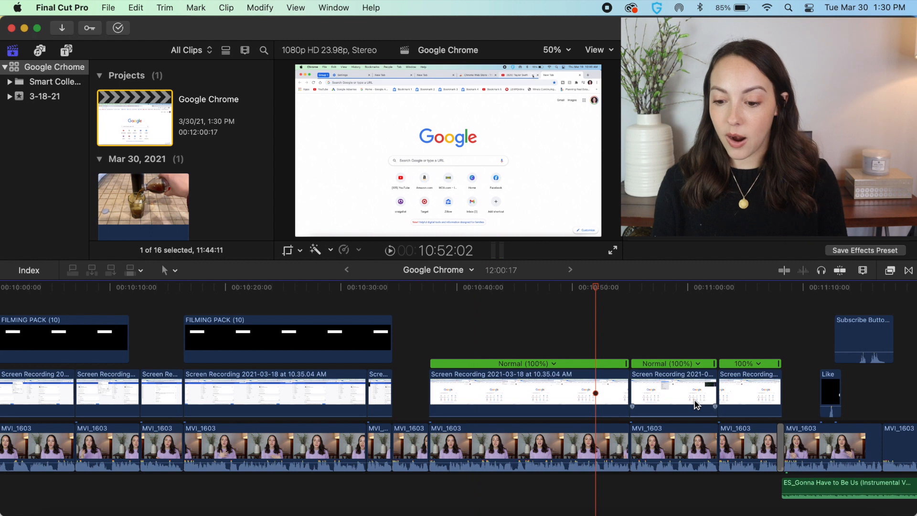
Create the Google Chrome Clip compound and speed it up to Fast 4x (400%)
{"action": "scroll", "scroll_direction": "right", "scroll_amount": 3}
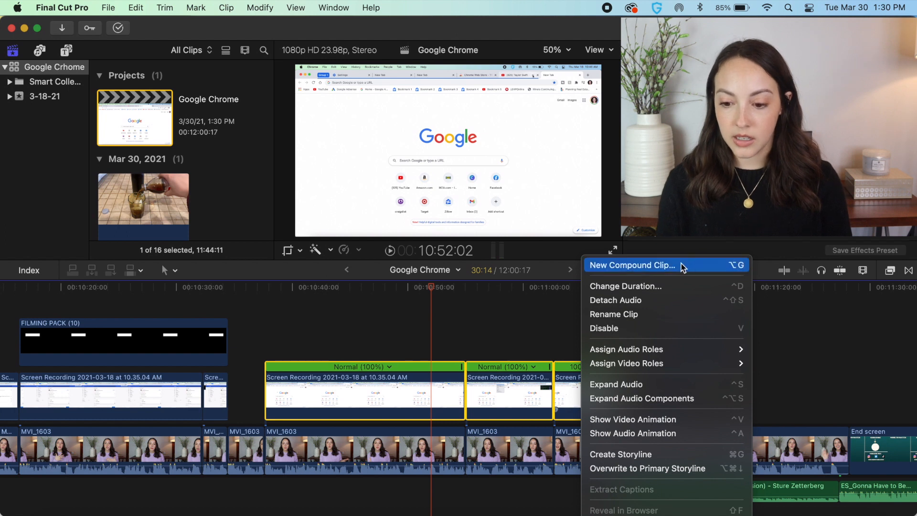
{"action": "left_click", "coordinate": [631, 264]}
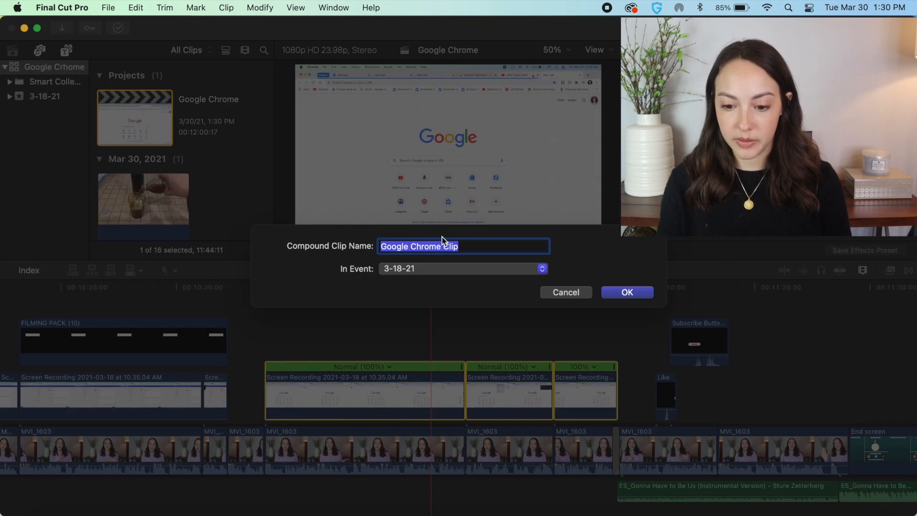
{"action": "left_click", "coordinate": [627, 292]}
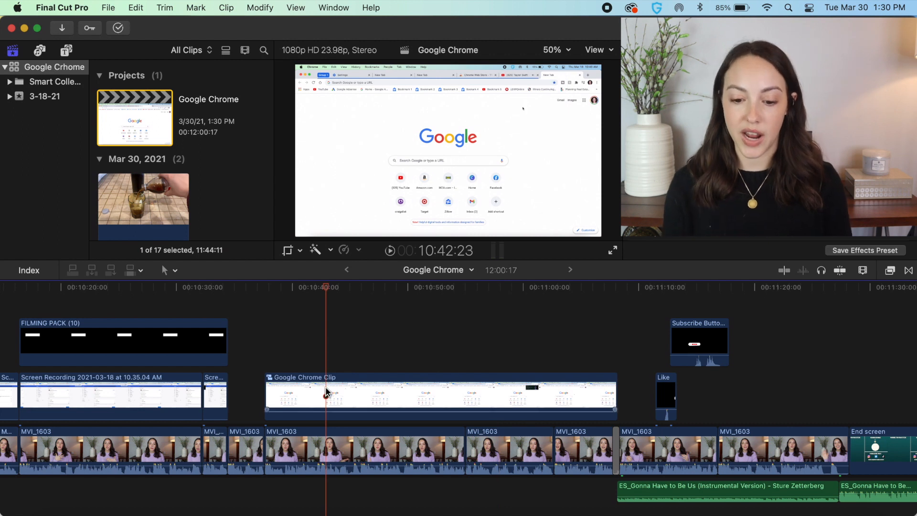
{"action": "left_click", "coordinate": [331, 249]}
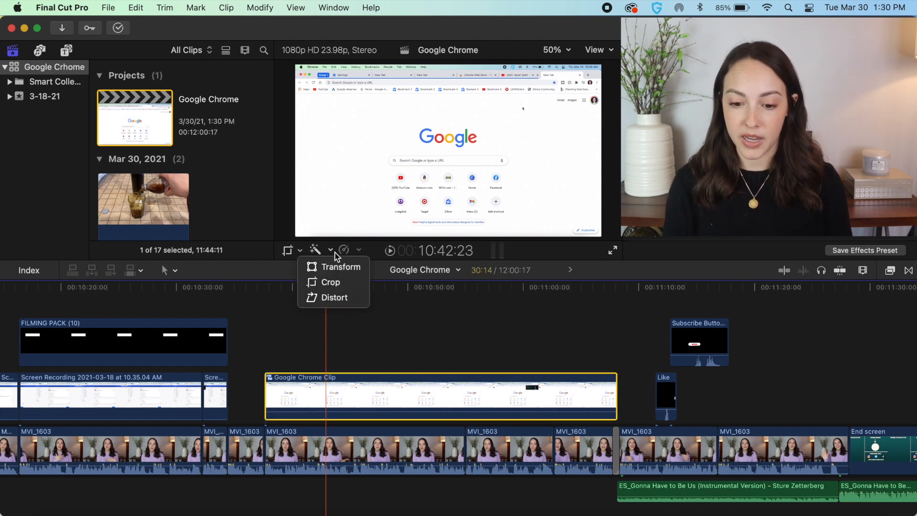
{"action": "left_click", "coordinate": [344, 249]}
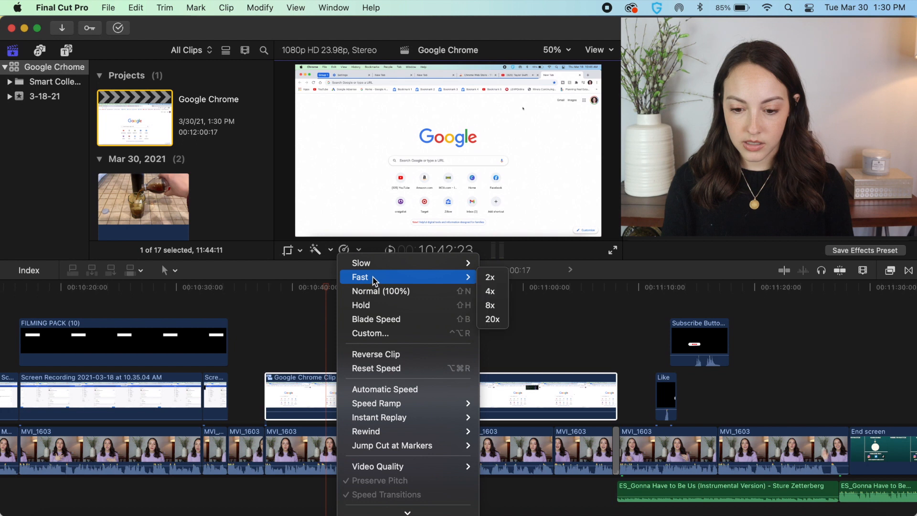
{"action": "left_click", "coordinate": [489, 290]}
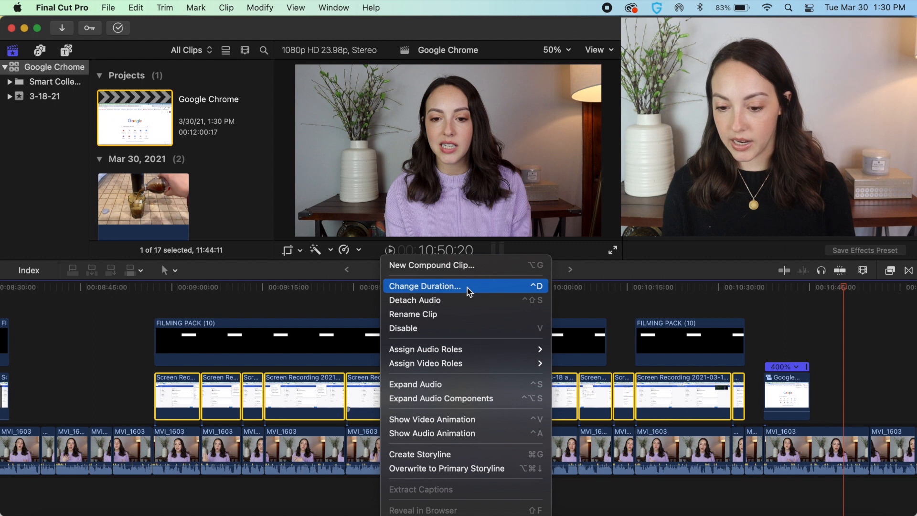
Combine the screen recordings into a second compound clip and slide it earlier
{"action": "left_click", "coordinate": [431, 264]}
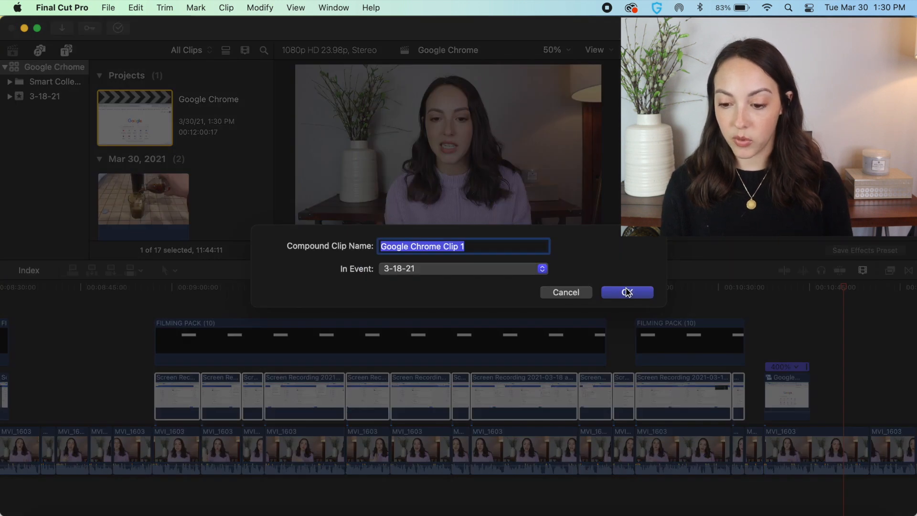
{"action": "left_click", "coordinate": [627, 293]}
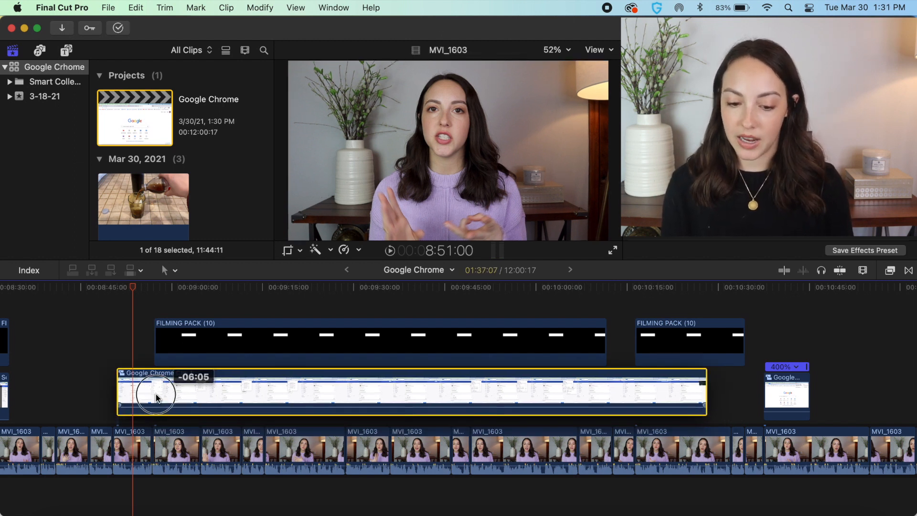
{"action": "left_click_drag", "start_coordinate": [154, 394], "coordinate": [199, 403]}
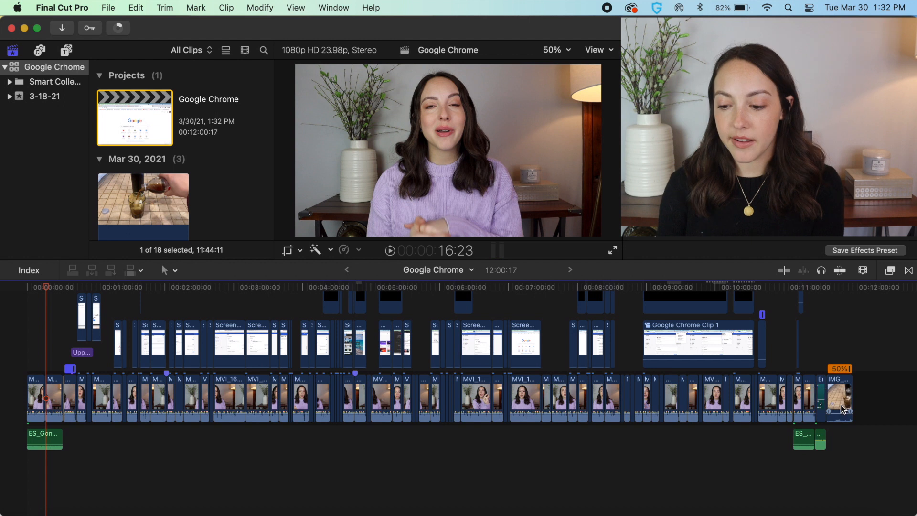
{"action": "left_click", "coordinate": [839, 392]}
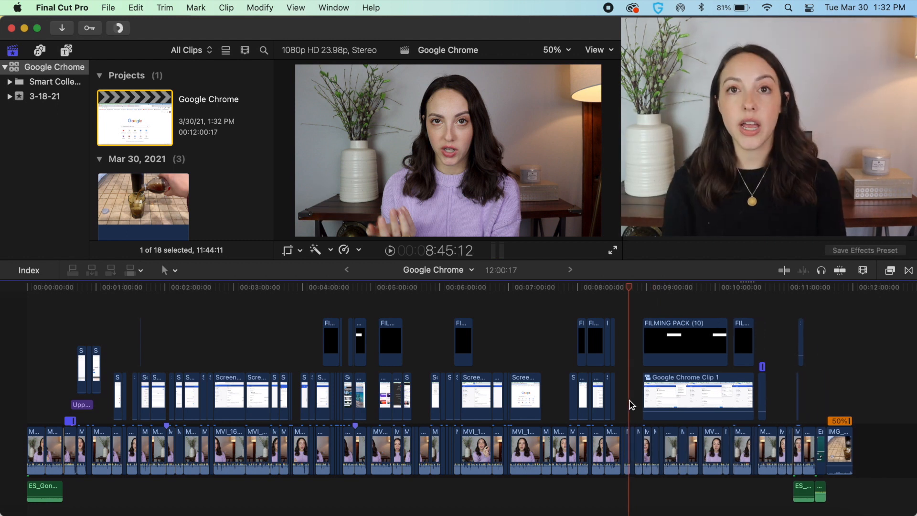
{"action": "key", "text": "option+v"}
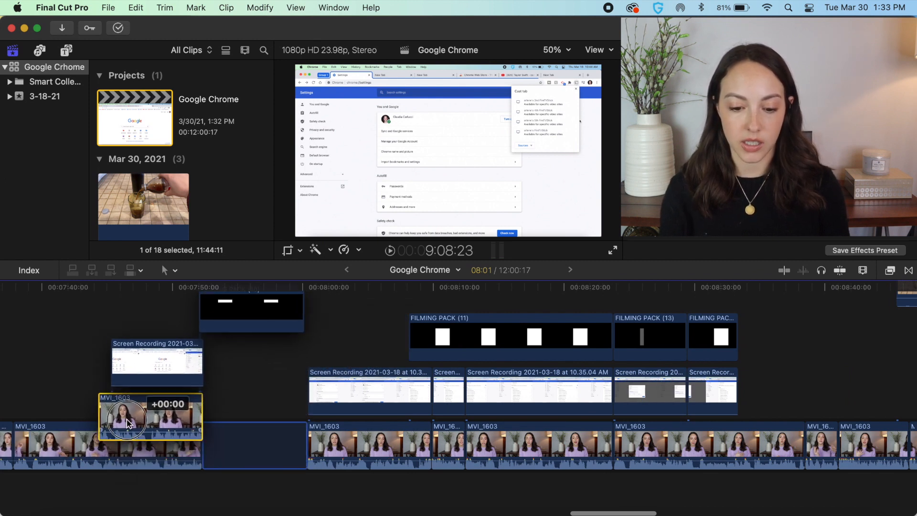
Lift the short MVI_1603 talking clip out of the storyline and drop it back at a new spot
{"action": "left_click_drag", "start_coordinate": [126, 418], "coordinate": [236, 441]}
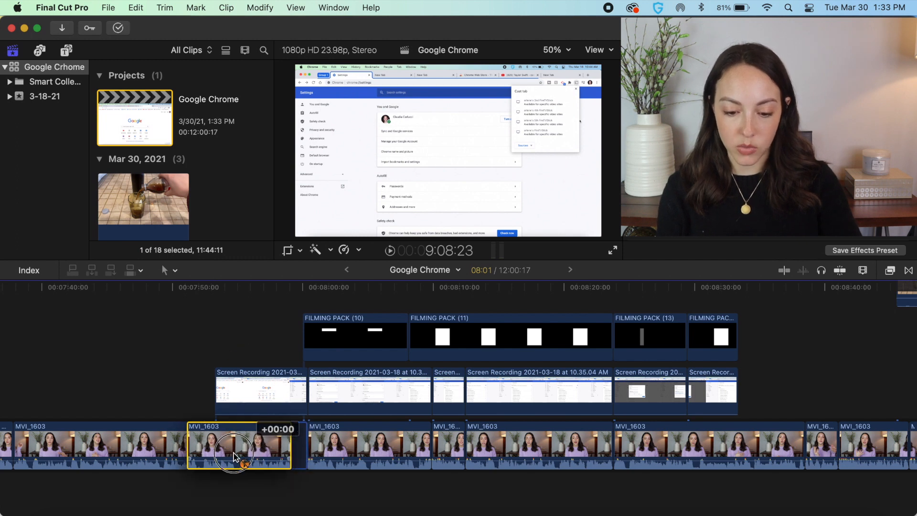
{"action": "left_click_drag", "start_coordinate": [239, 447], "coordinate": [96, 394]}
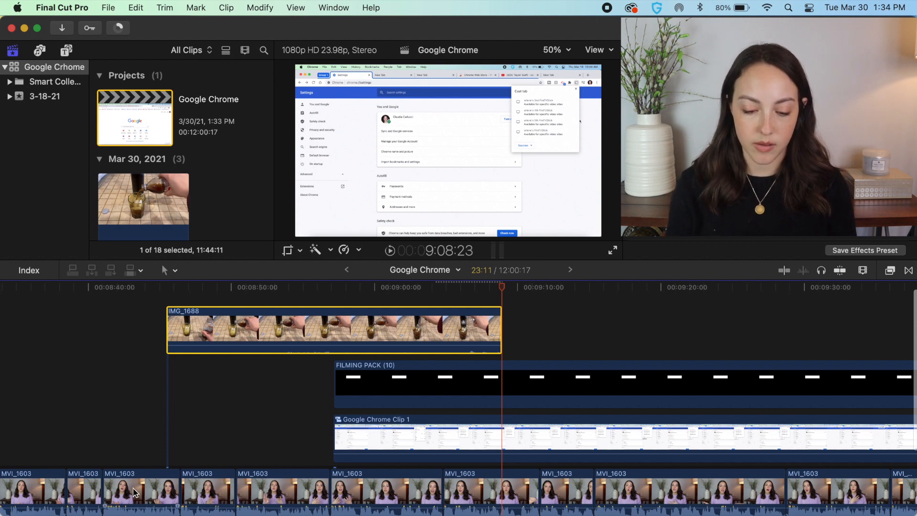
{"action": "mouse_move", "coordinate": [238, 471]}
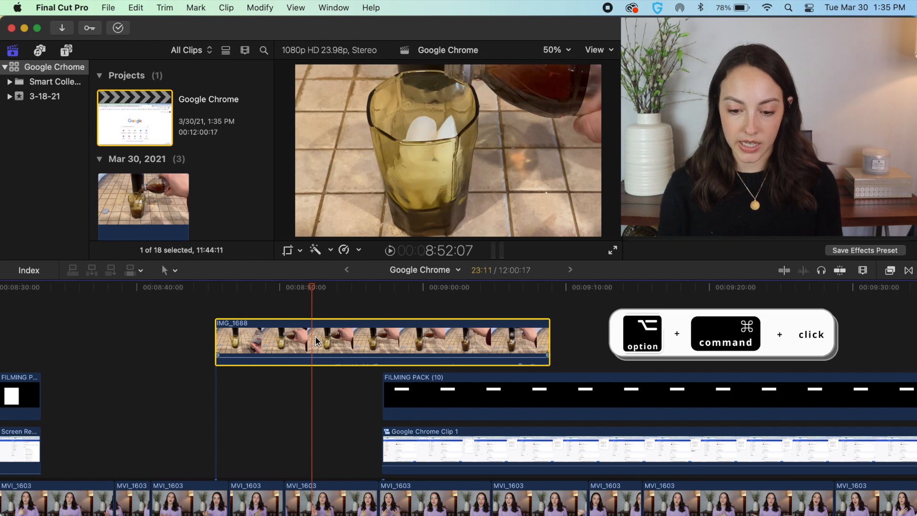
Move the IMG_1688 pouring clip's connection point, then place the MVI_1603 clip beneath it
{"action": "left_click", "coordinate": [321, 288]}
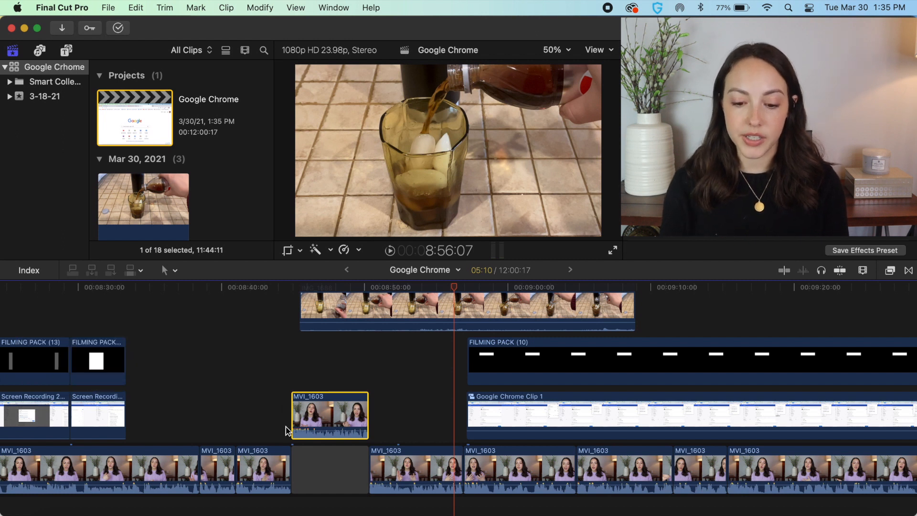
{"action": "left_click", "coordinate": [329, 470]}
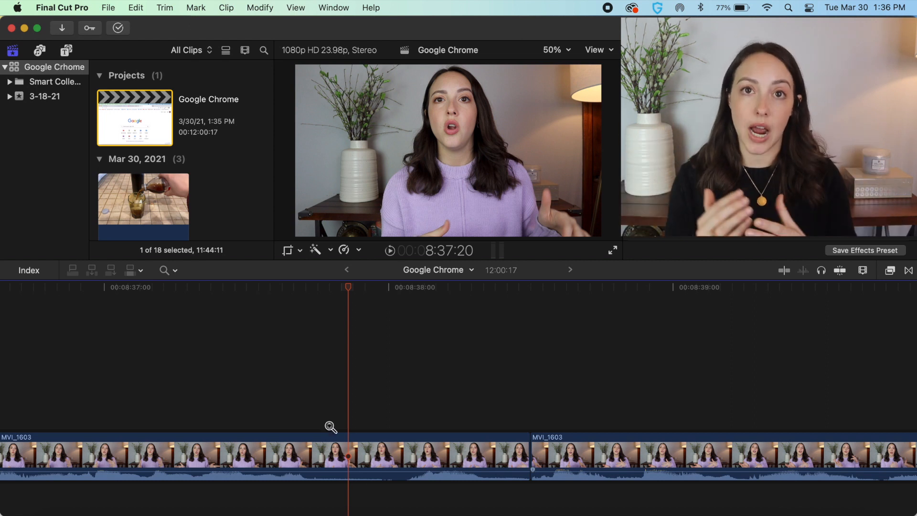
Zoom the timeline so the whole project fits in view (Shift+Z)
{"action": "key", "text": "shift+z"}
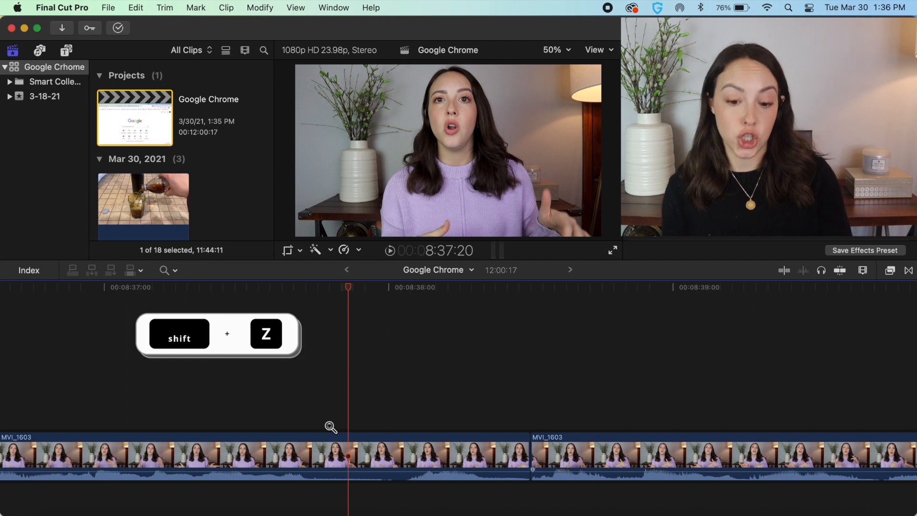
{"action": "key", "text": "shift+z"}
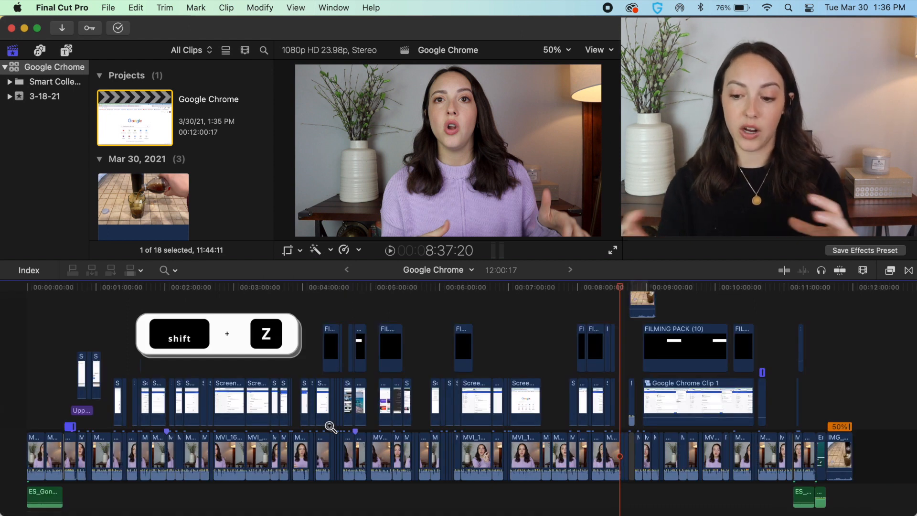
{"action": "key", "text": "shift+z"}
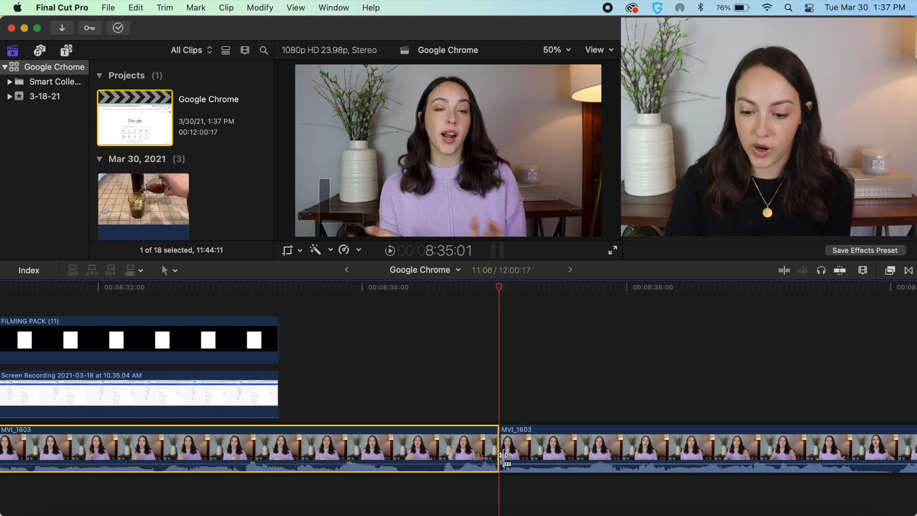
{"action": "mouse_move", "coordinate": [460, 389]}
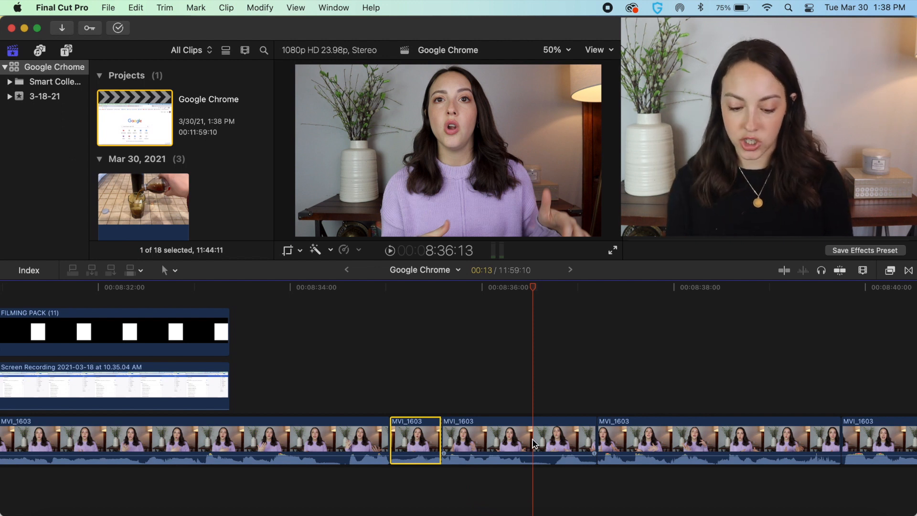
Trim away the short selected piece of MVI_1603 footage near 8:35
{"action": "key", "text": "option+["}
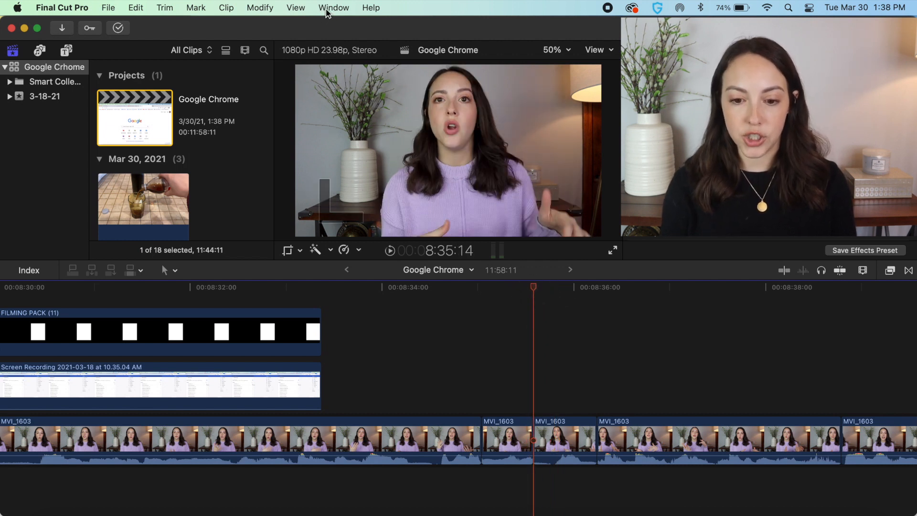
Start recording a voiceover via Window > Record Voiceover, laying an Untitled-1 clip beneath MVI_1603
{"action": "left_click", "coordinate": [333, 7]}
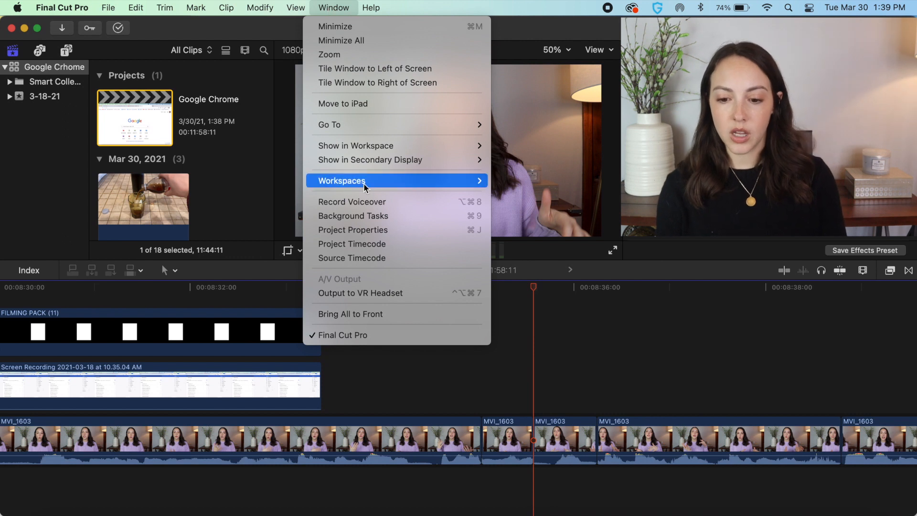
{"action": "left_click", "coordinate": [352, 202]}
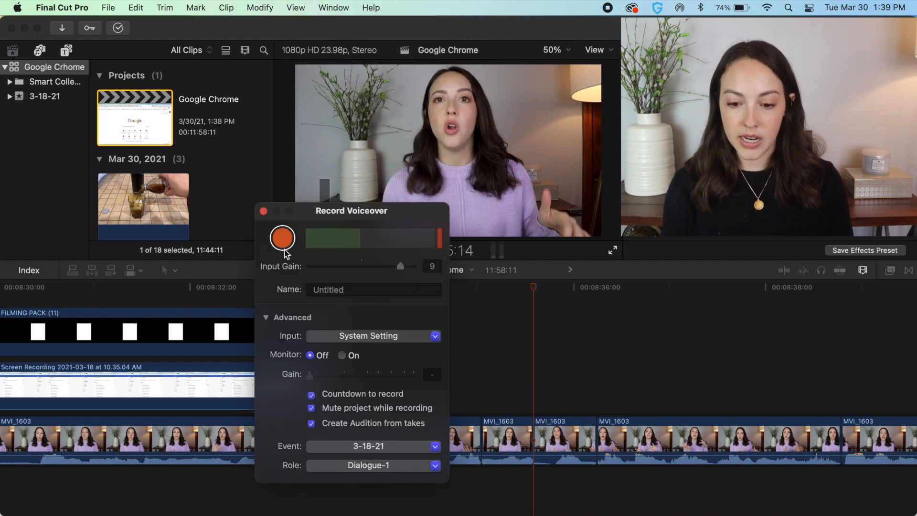
{"action": "left_click", "coordinate": [283, 237]}
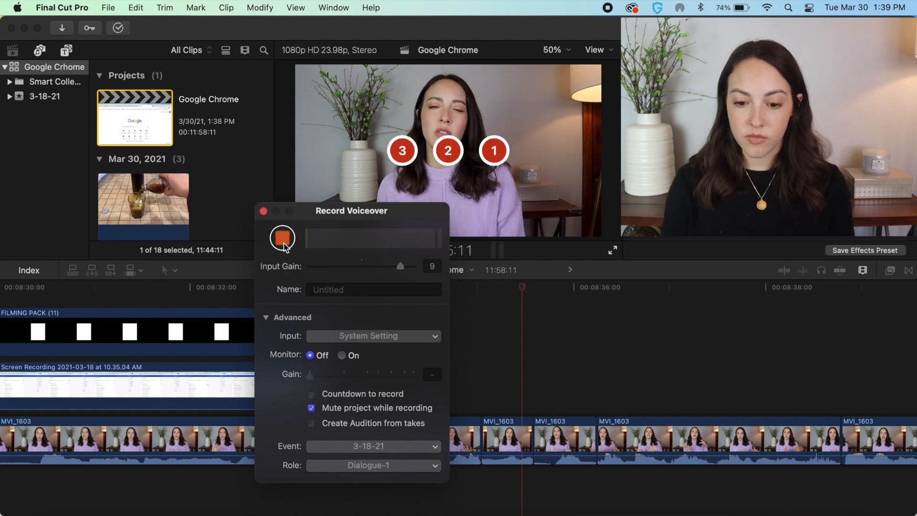
{"action": "left_click", "coordinate": [281, 238]}
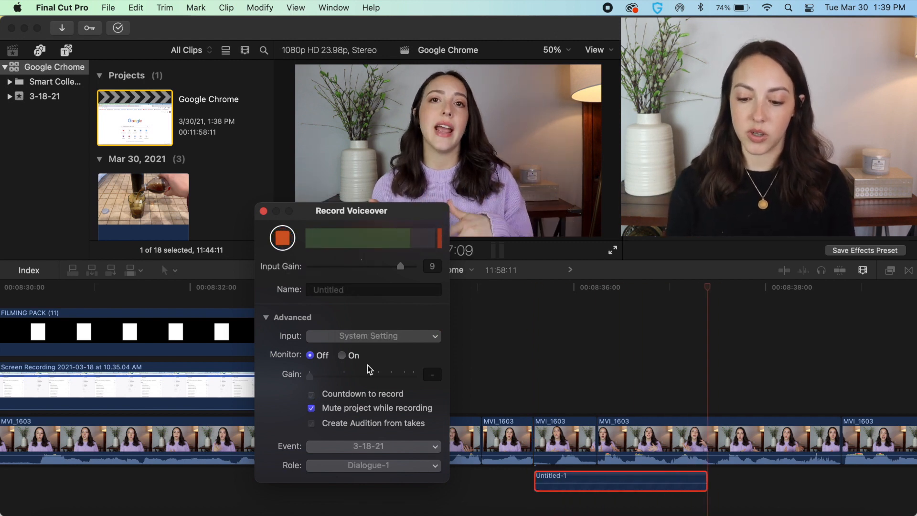